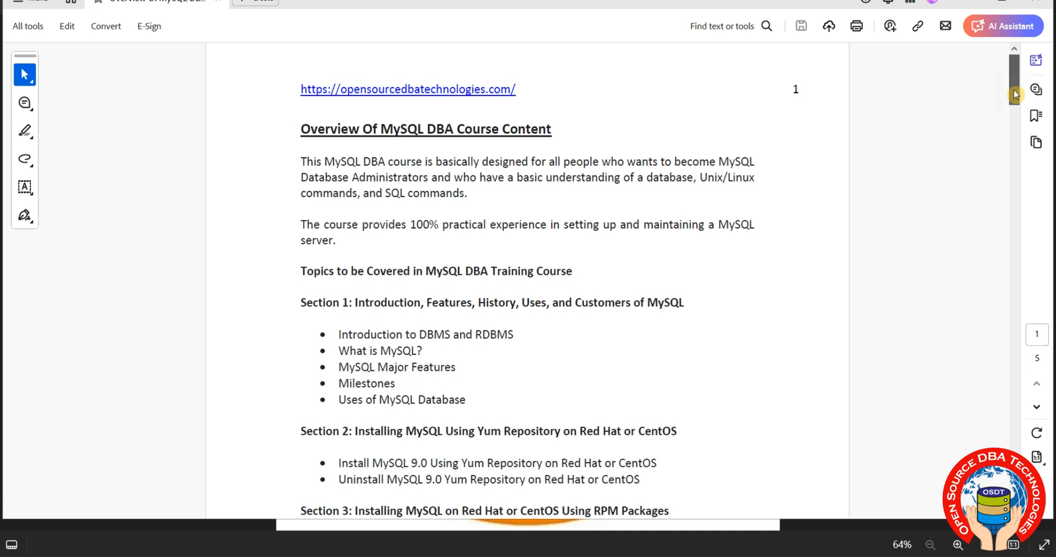
Scroll the course PDF past the overview and Sections 1–5 to page 2's Section 6
scroll("down", 3)
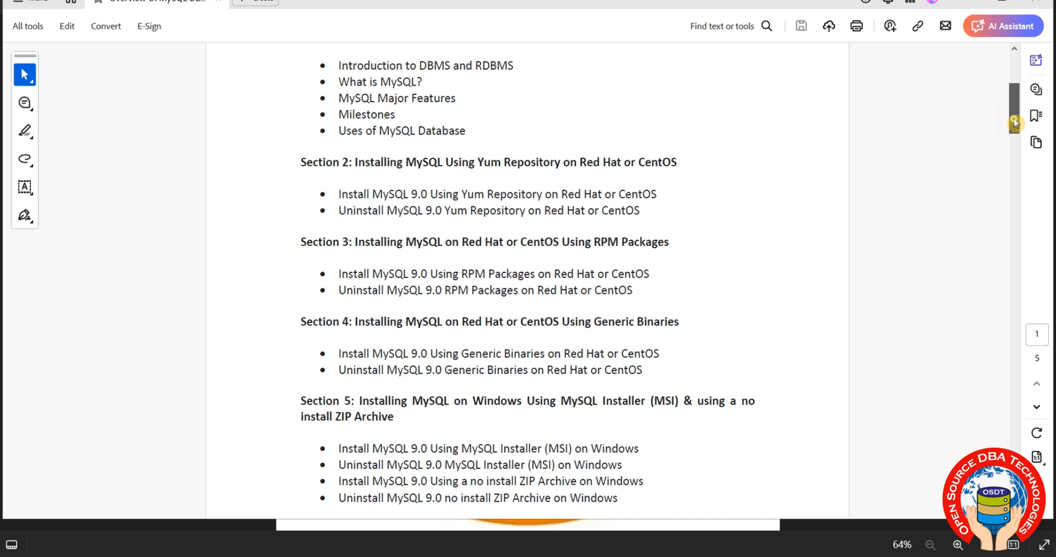
scroll("down", 3)
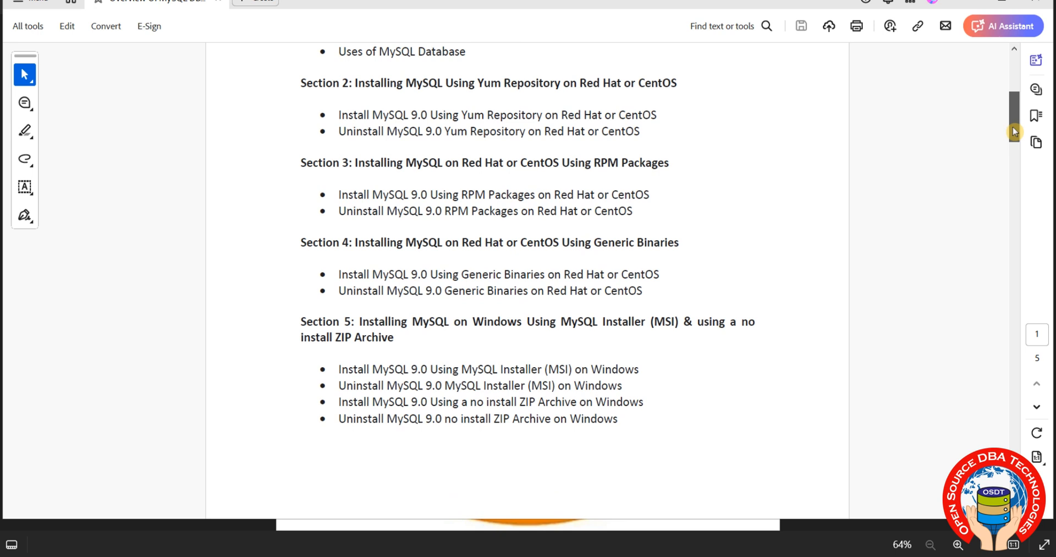
scroll("down", 3)
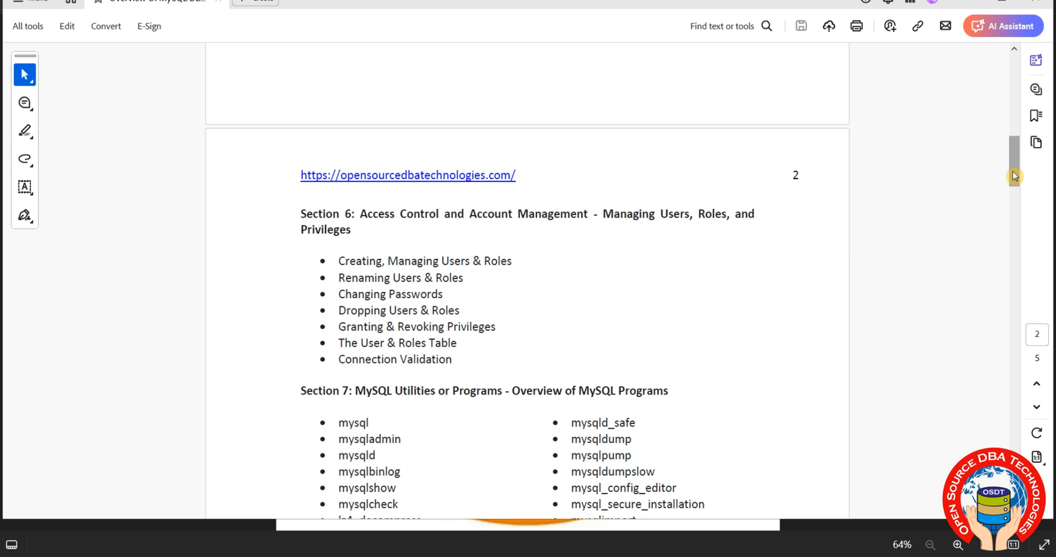
Scroll through page 2 until page 3 shows Sections 11–14 on isolation levels, locks and backup
scroll("down", 3)
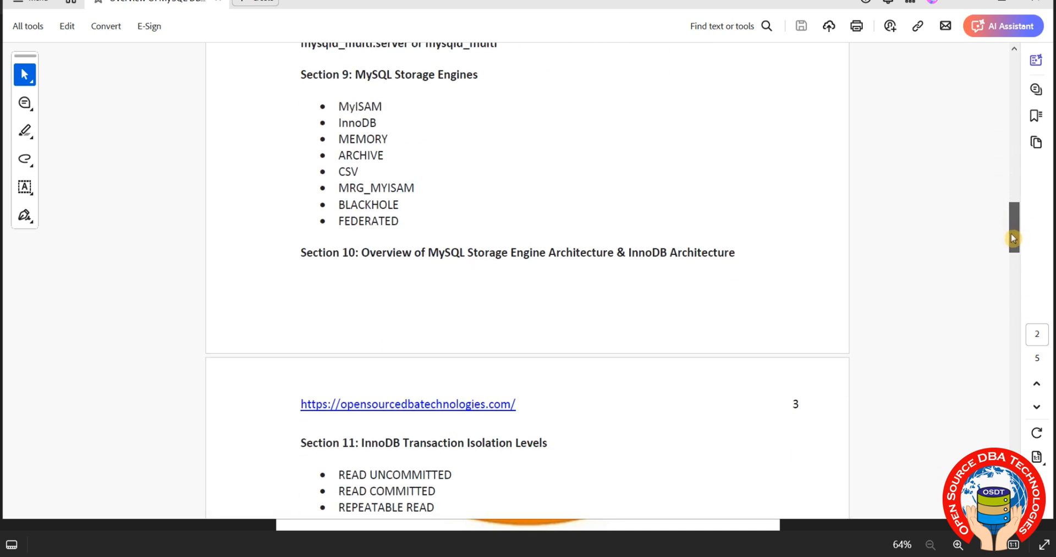
scroll("down", 3)
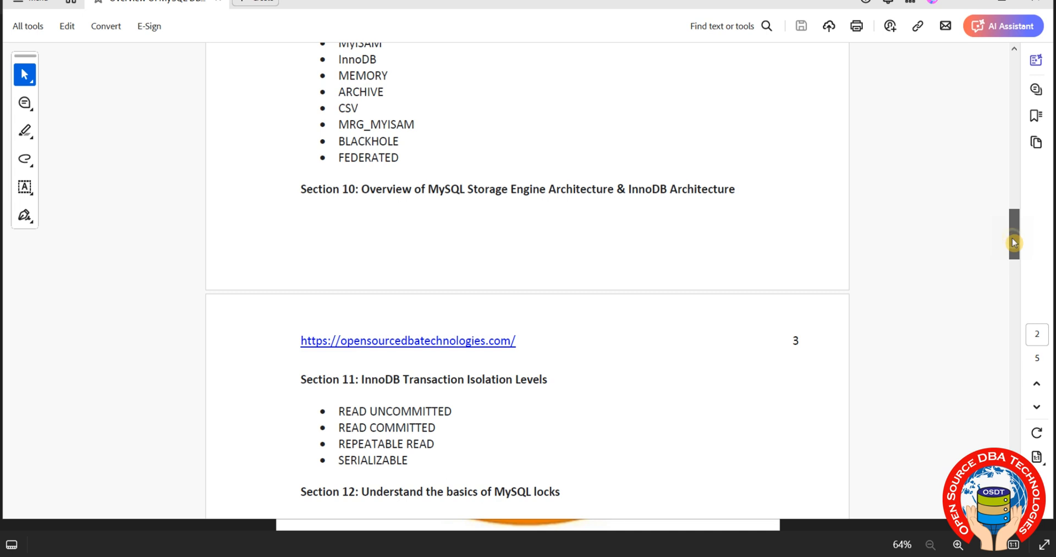
scroll("down", 3)
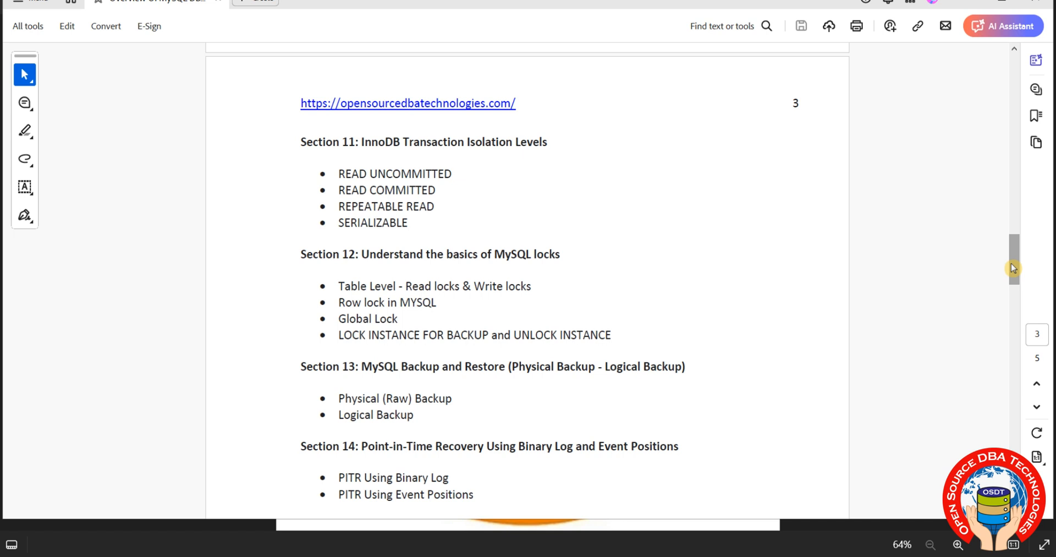
Scroll past Sections 15–16 on server logs and replication to page 4's GTID Section 17
scroll("down", 3)
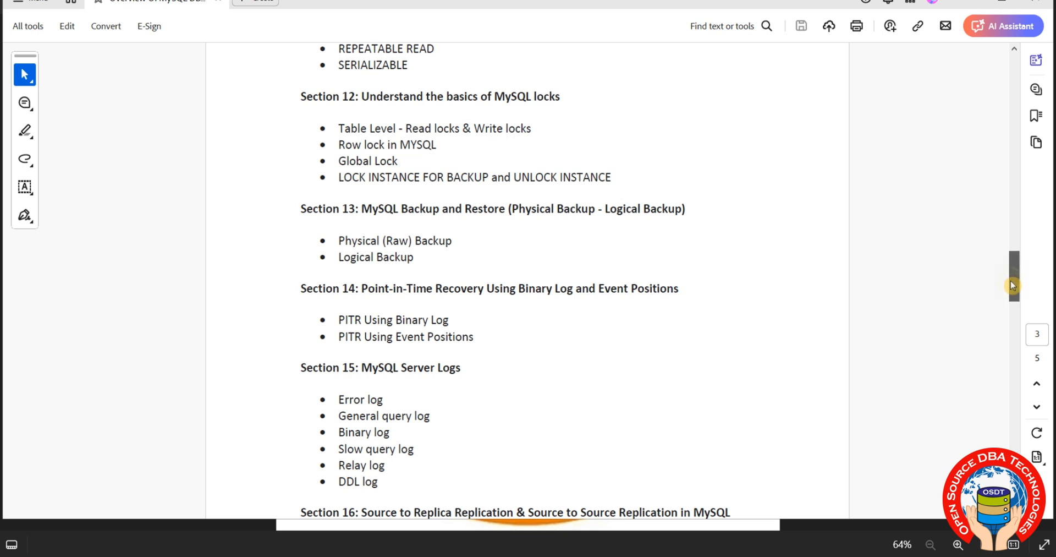
scroll("down", 3)
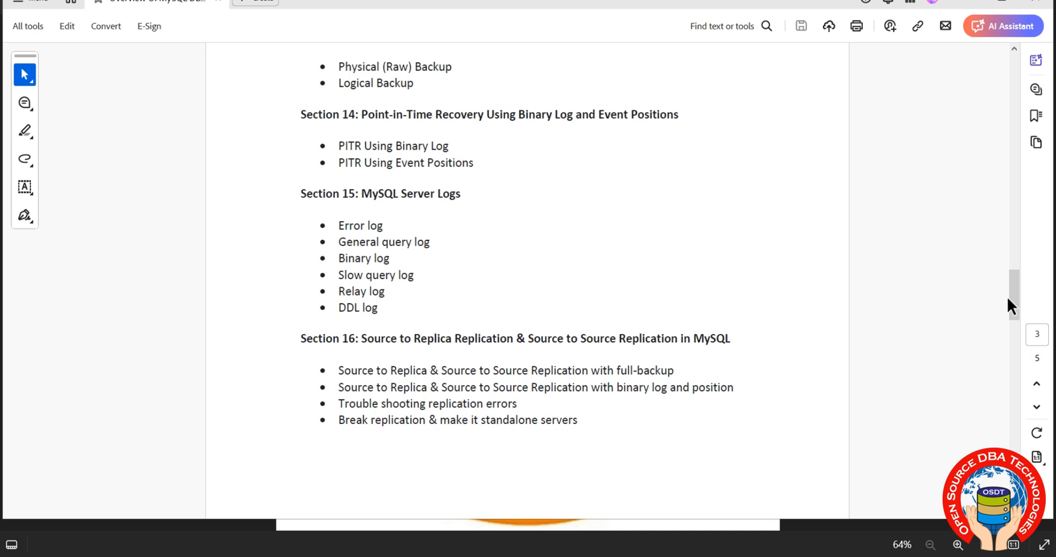
scroll("down", 3)
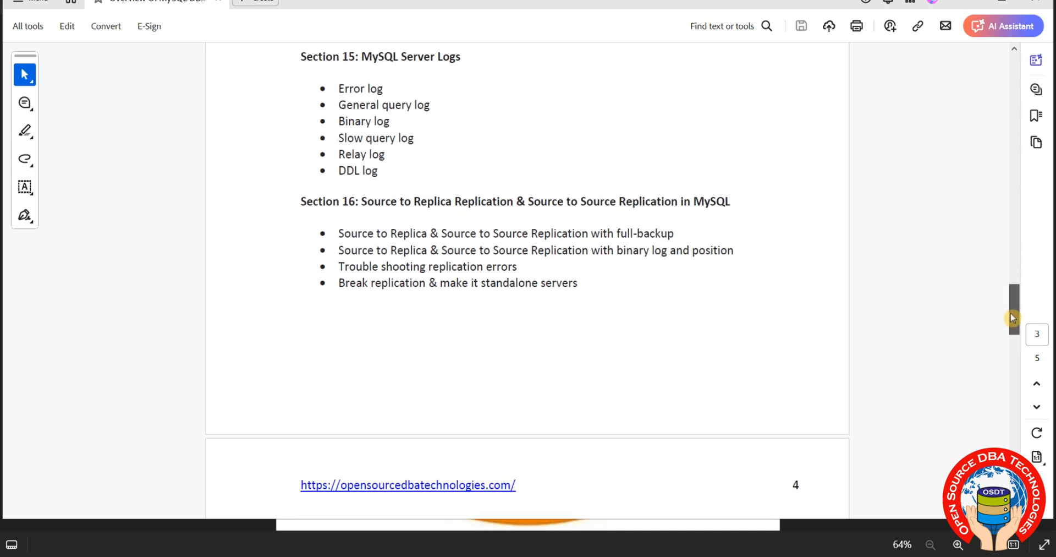
scroll("down", 3)
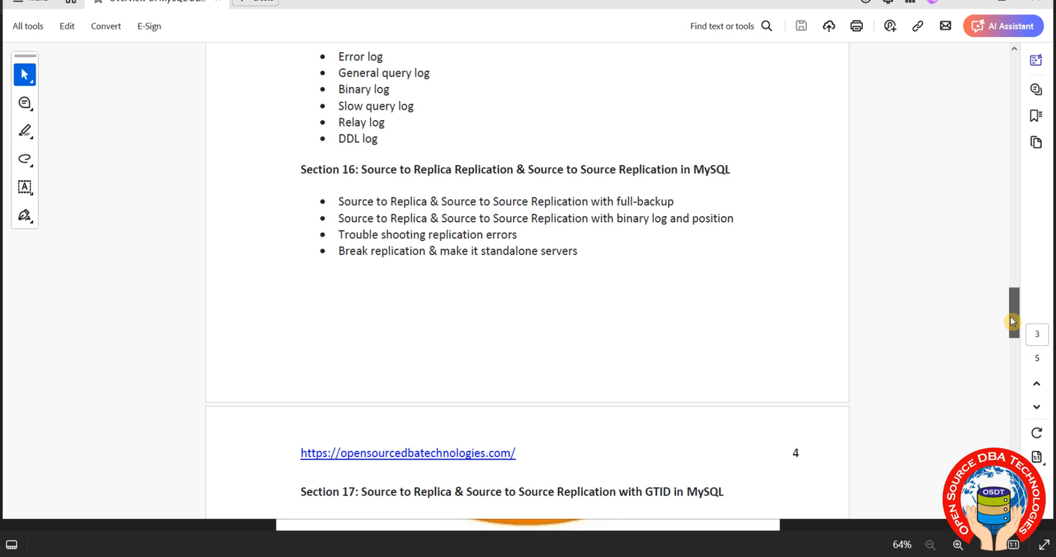
scroll("down", 3)
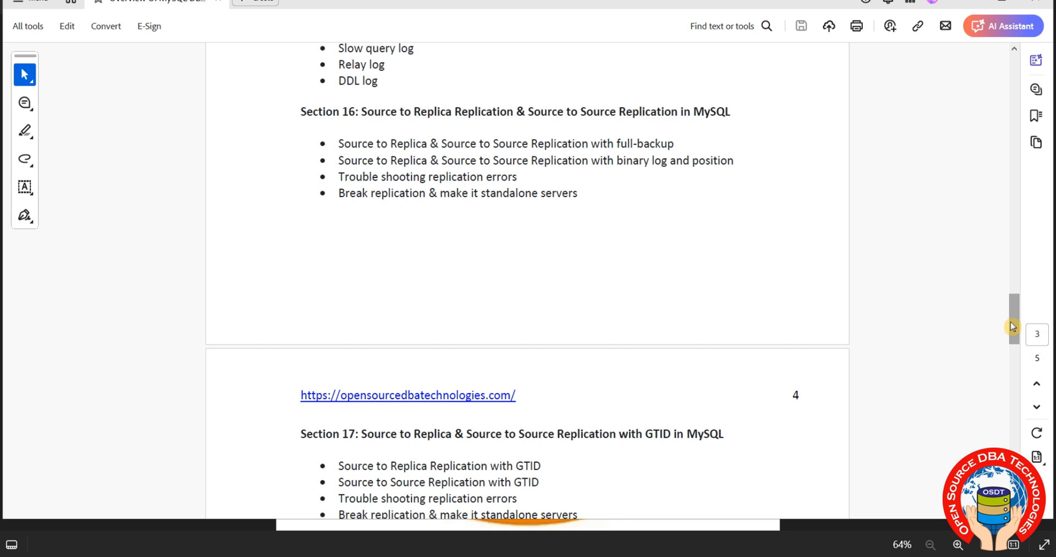
Scroll through Sections 18–23 until page 5's 'Who will the Course Benefit?' appears
scroll("down", 3)
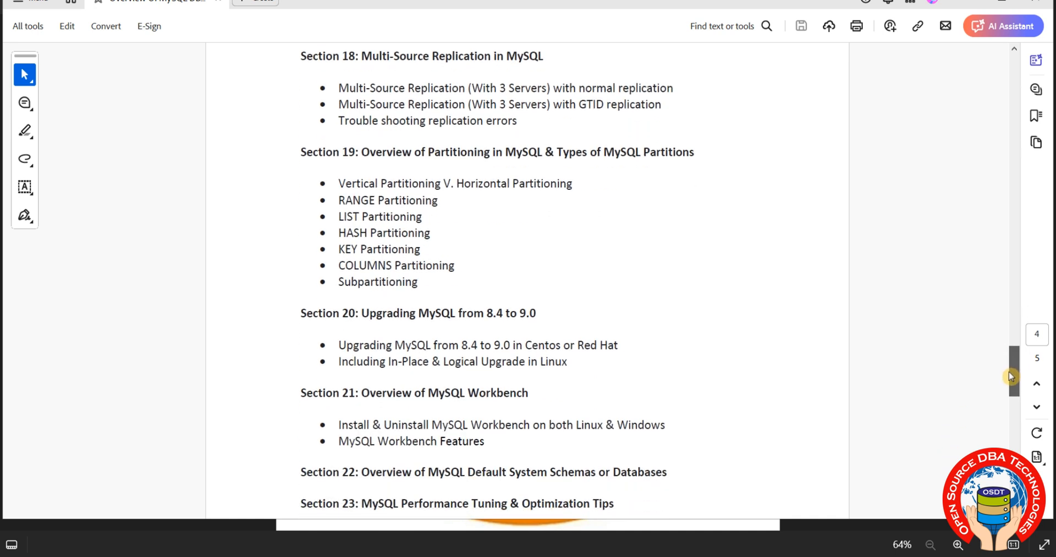
scroll("down", 3)
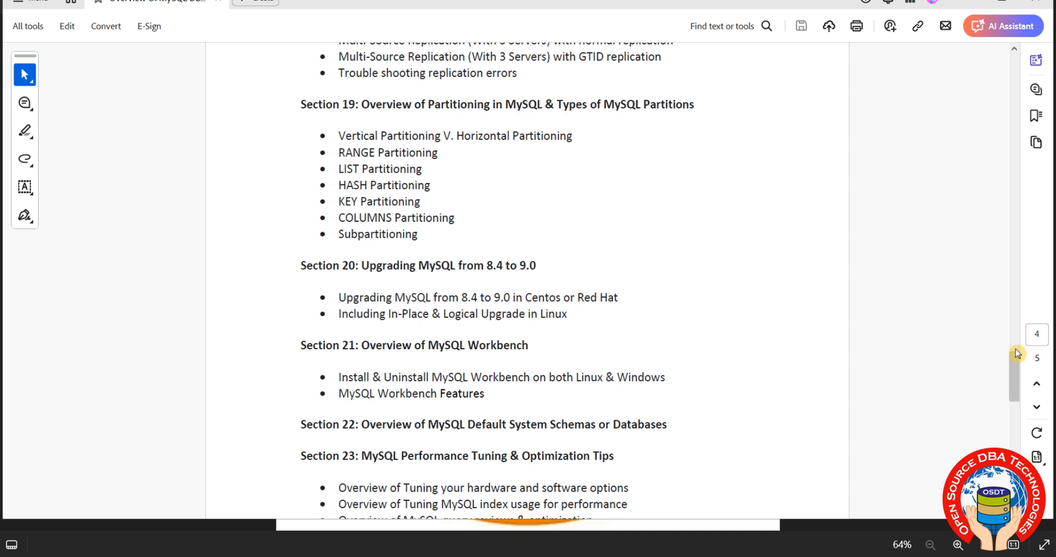
scroll("down", 3)
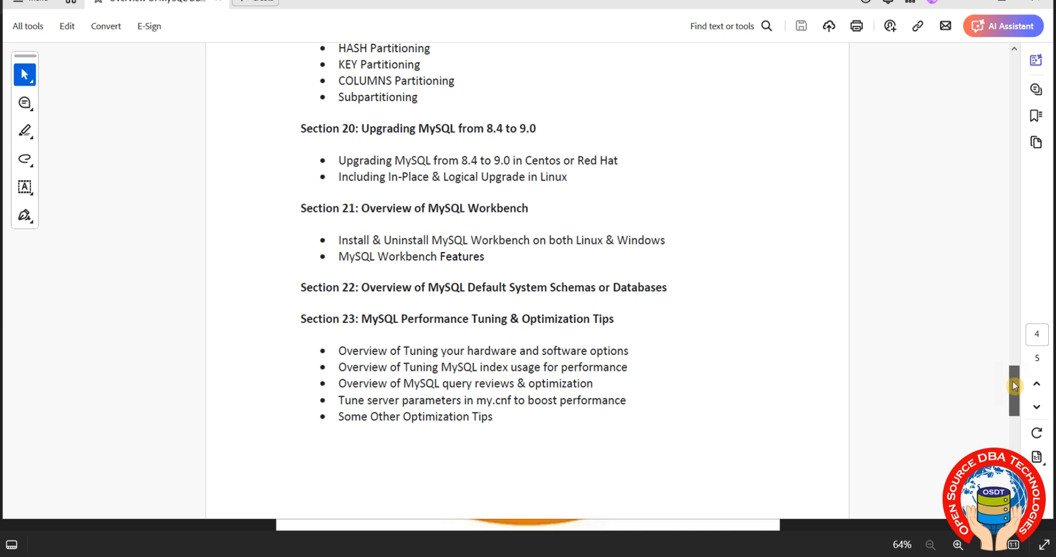
scroll("down", 3)
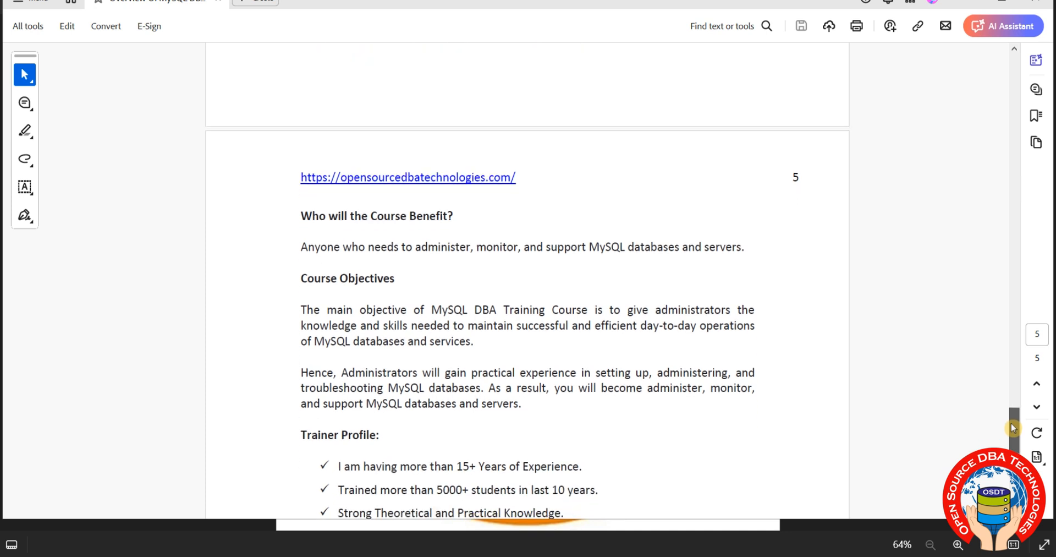
Scroll past the trainer profile to the PDF's closing Notes section
scroll("down", 3)
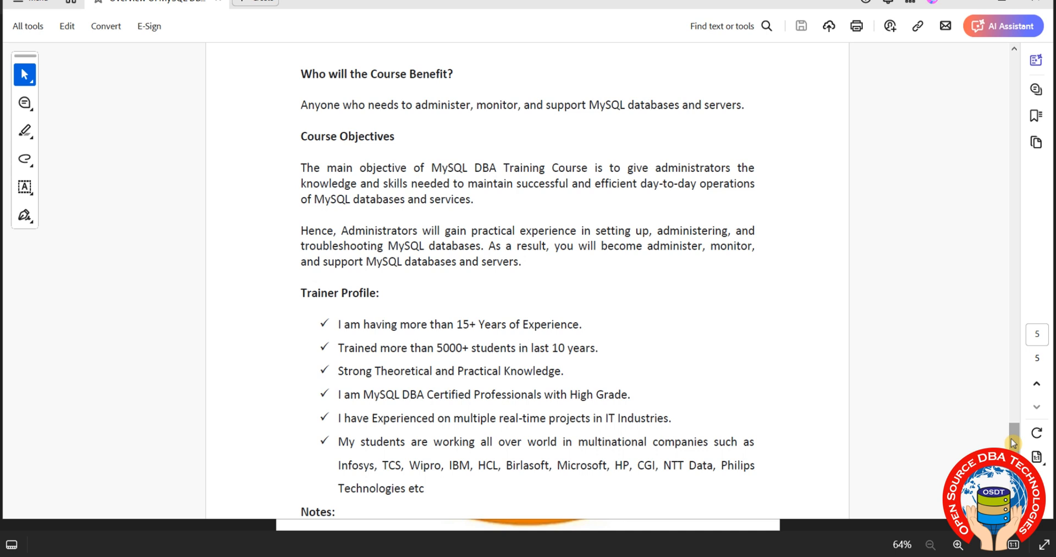
scroll("down", 3)
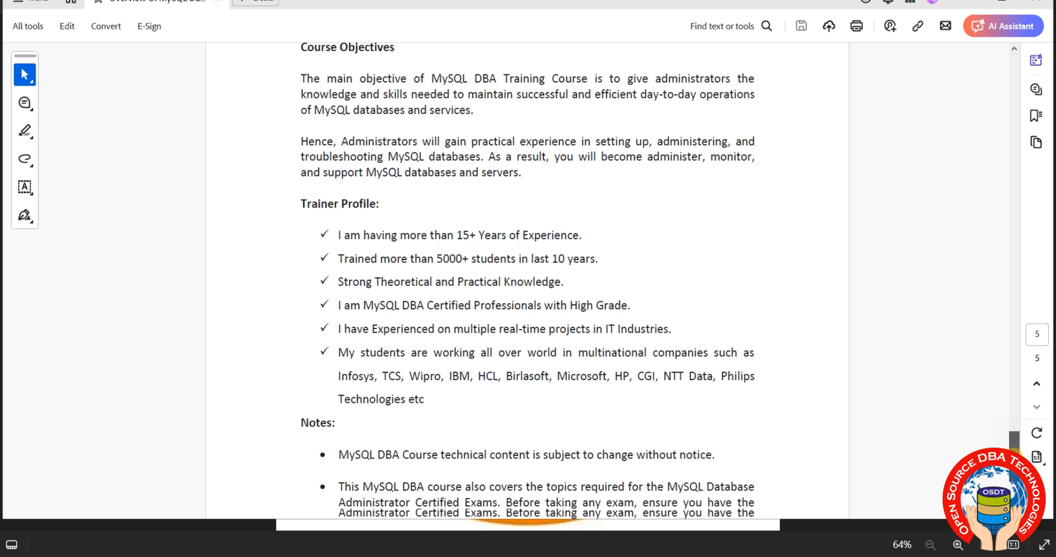
scroll("down", 3)
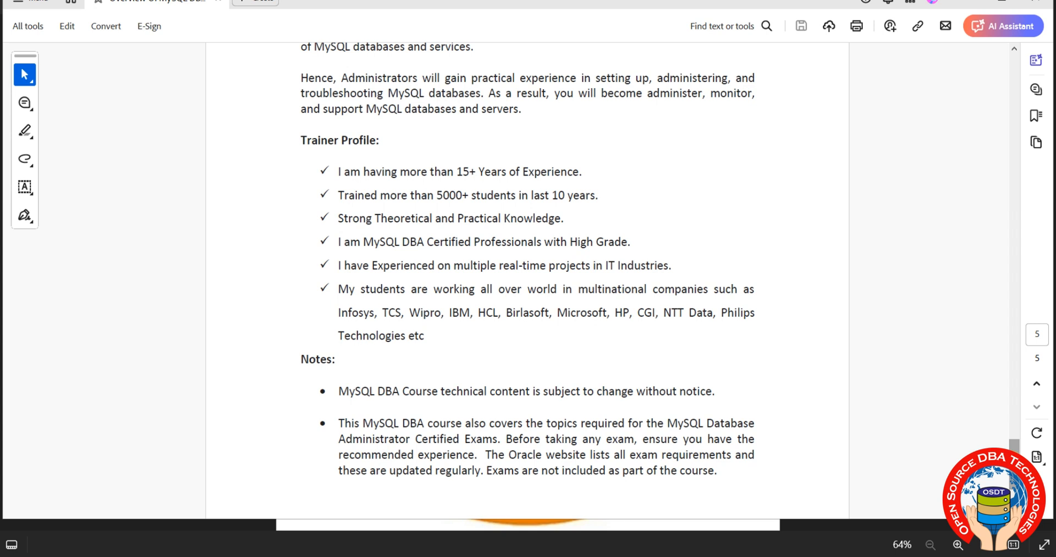
scroll("down", 3)
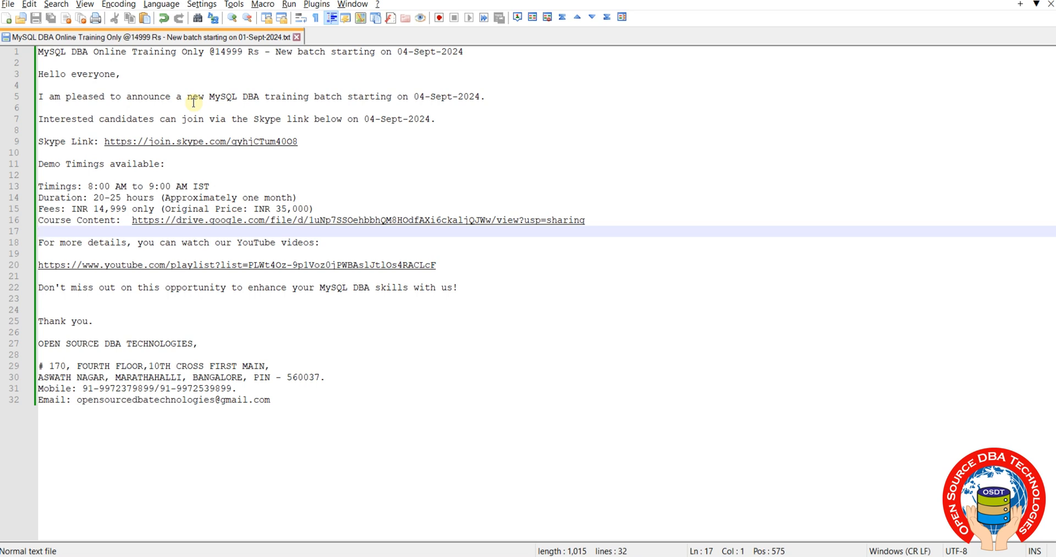
left_click(39, 231)
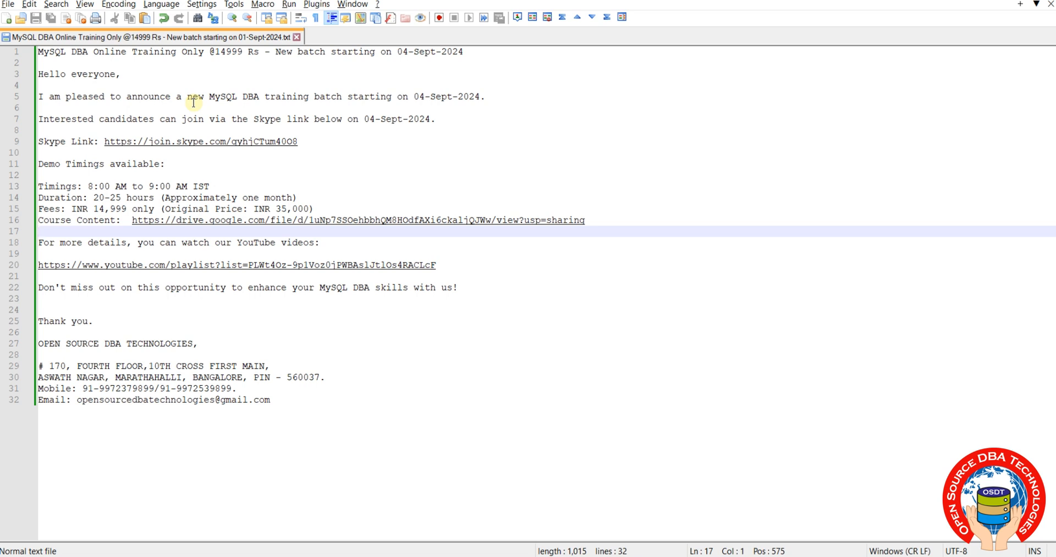
left_click(40, 230)
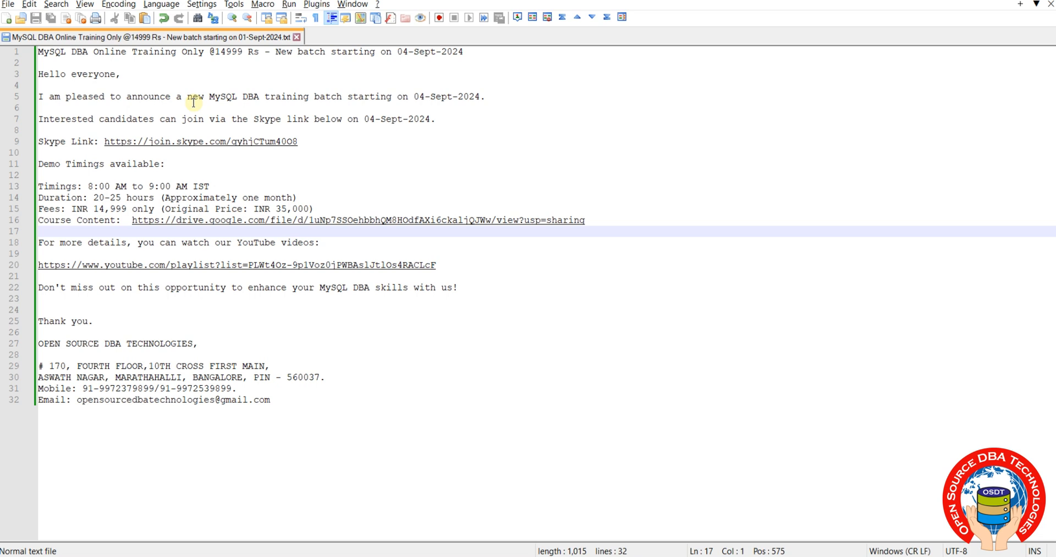
left_click(39, 231)
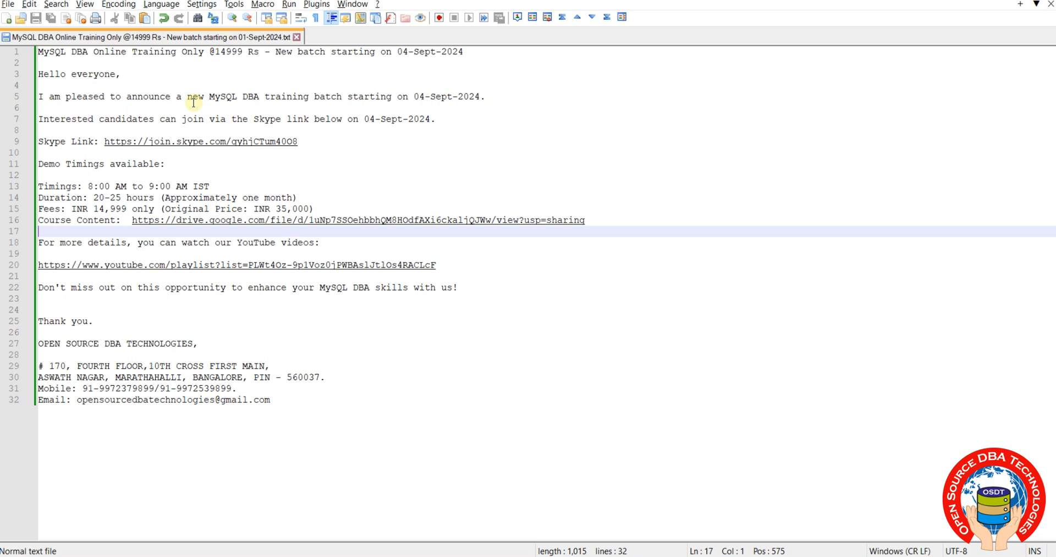